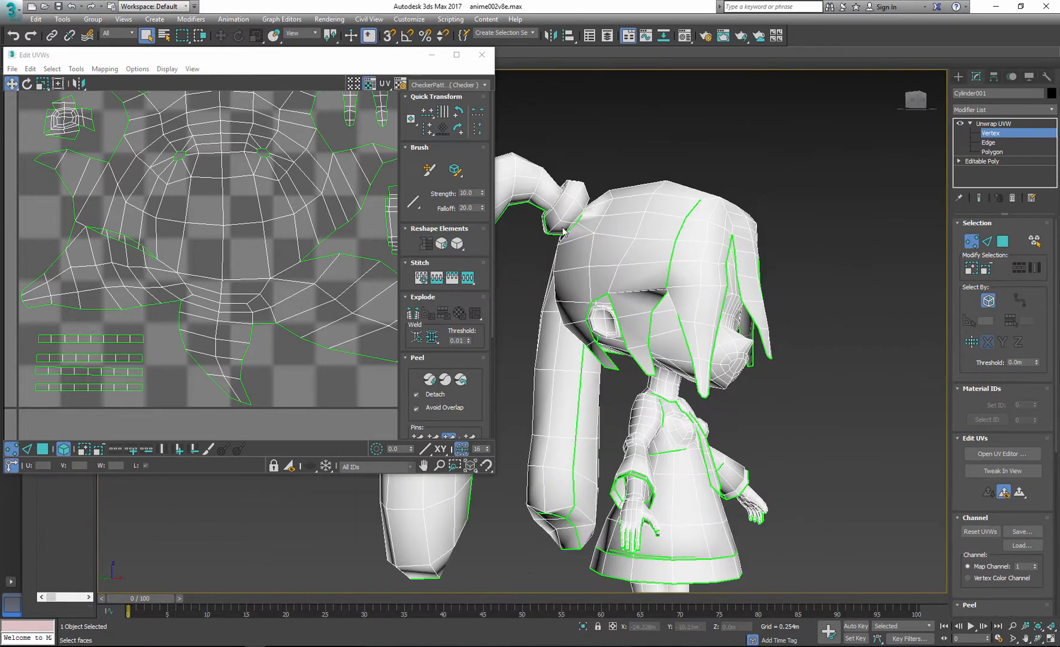
Close the Edit UVWs window and bring up the Modifier List.
click(480, 55)
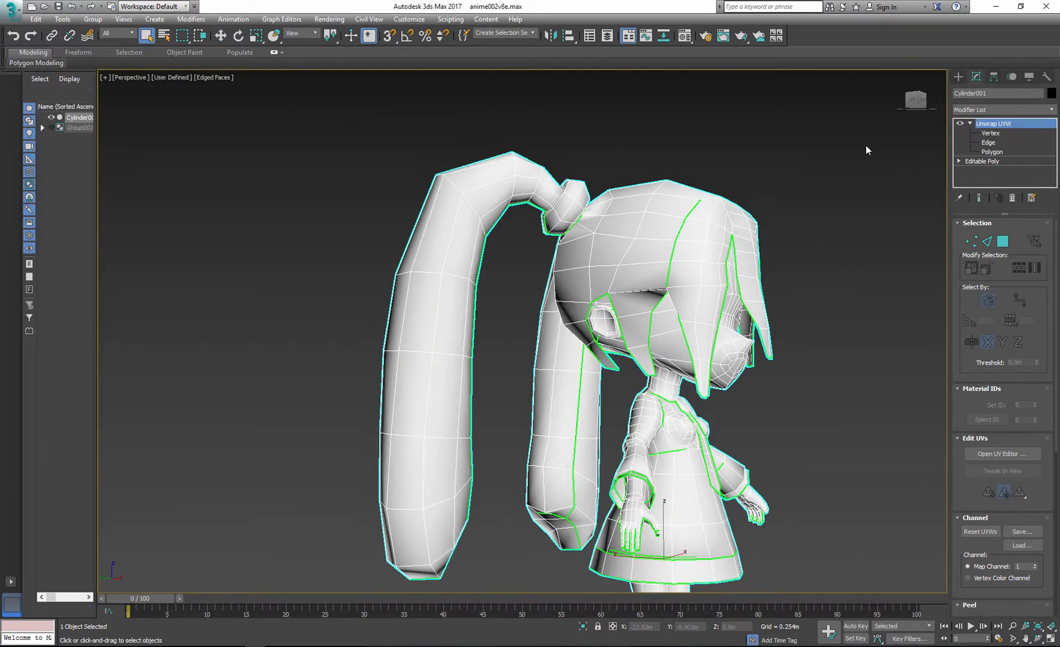
click(1051, 109)
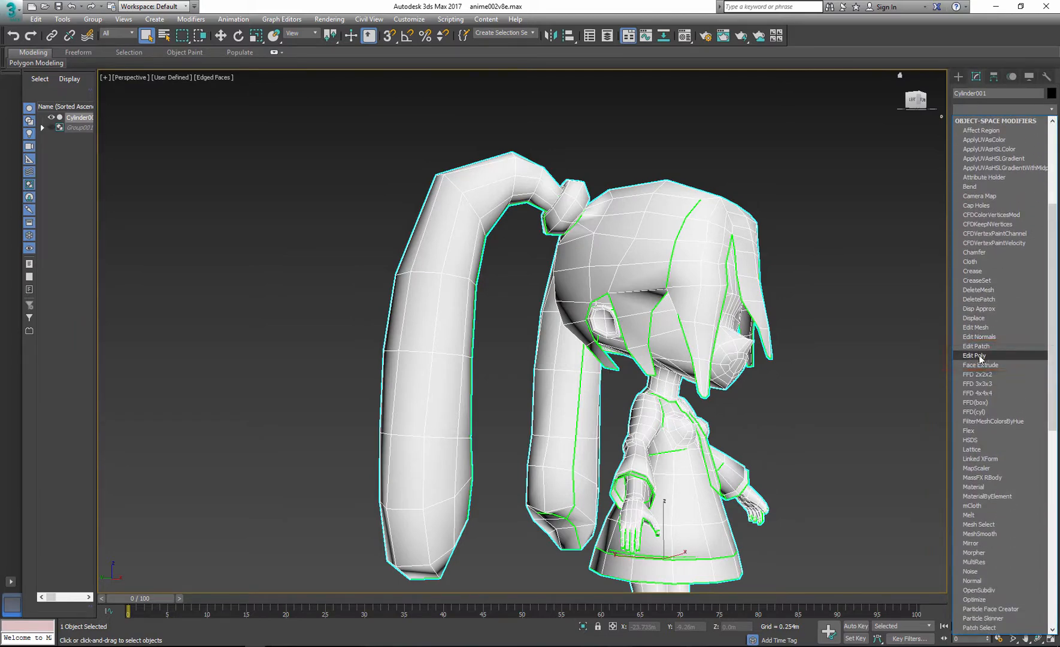
Add an Edit Poly modifier with Preserve UVs enabled, working at Vertex level.
click(974, 355)
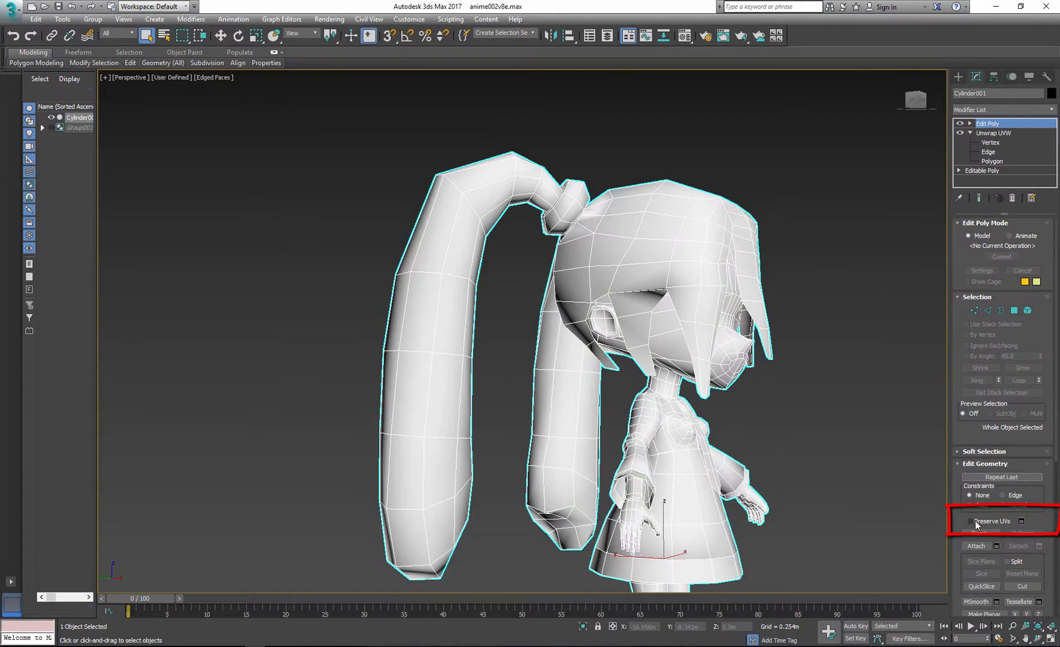
click(970, 521)
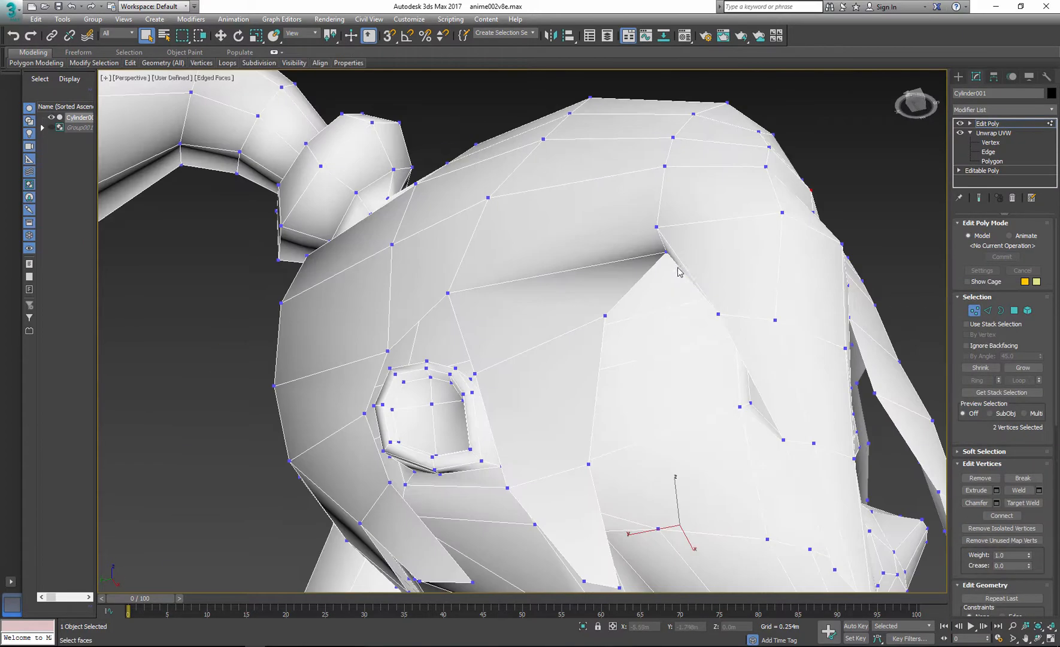
click(1022, 502)
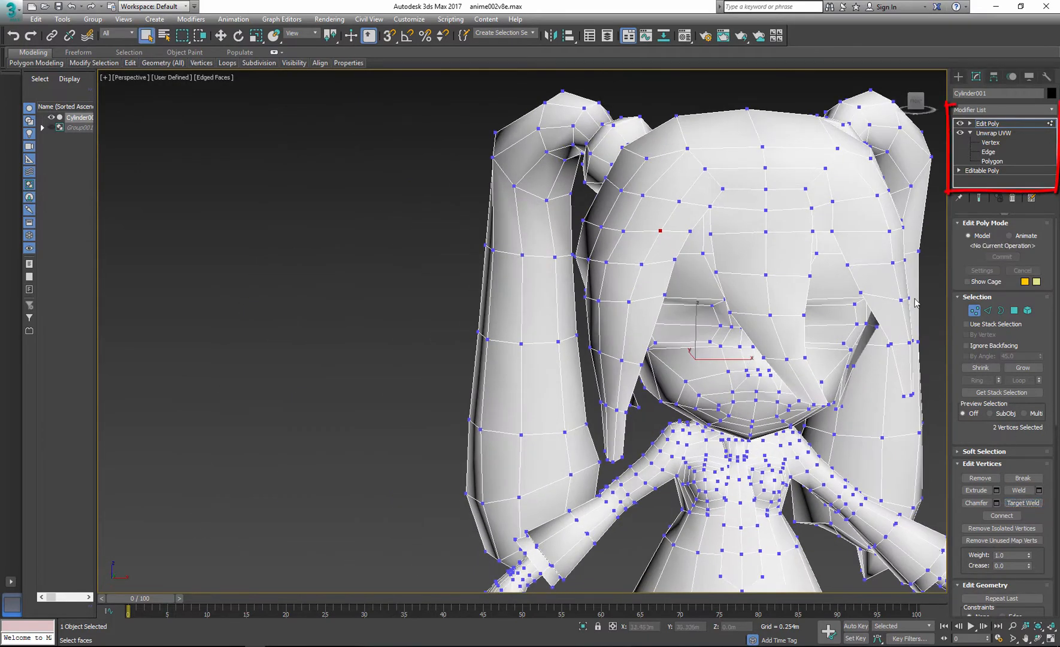
Collapse the character's modifier stack into the Editable Poly, confirming the warning.
right_click(988, 123)
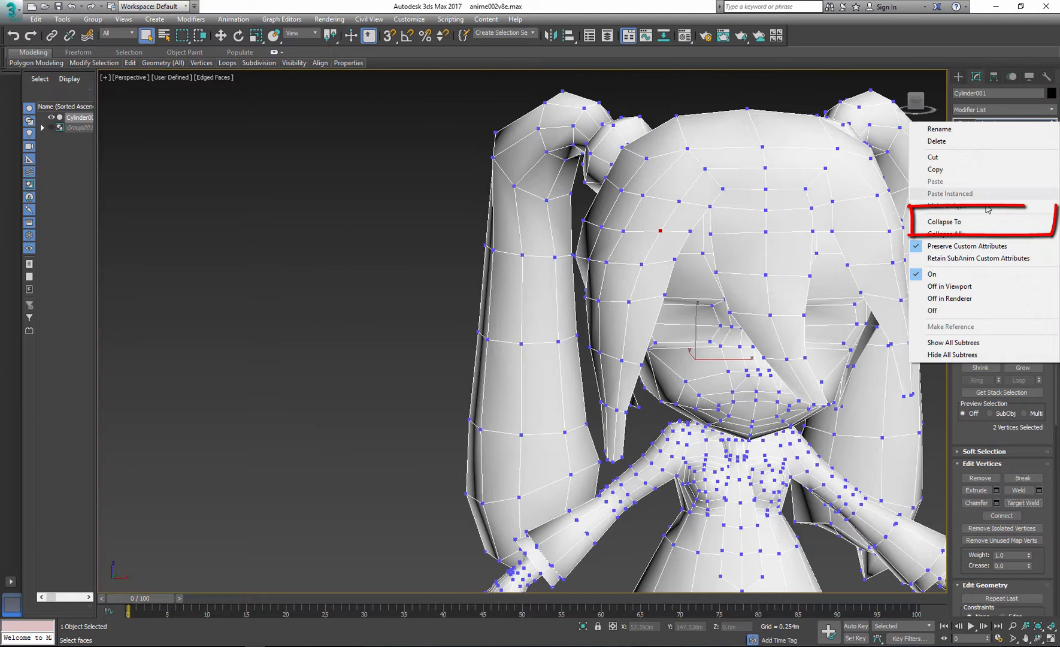
click(944, 222)
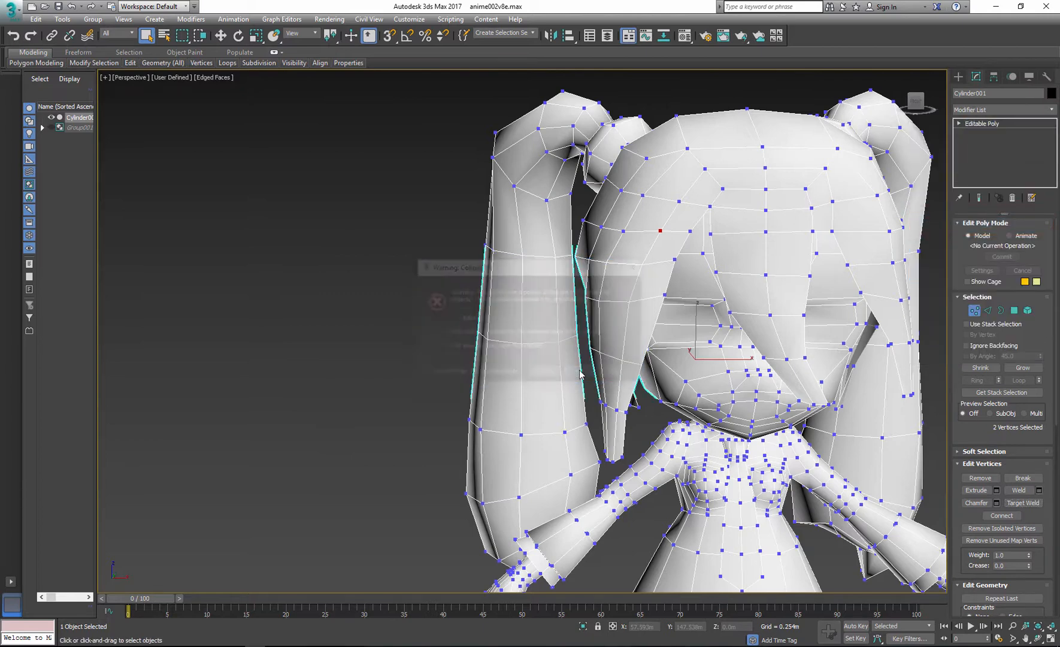
click(1001, 110)
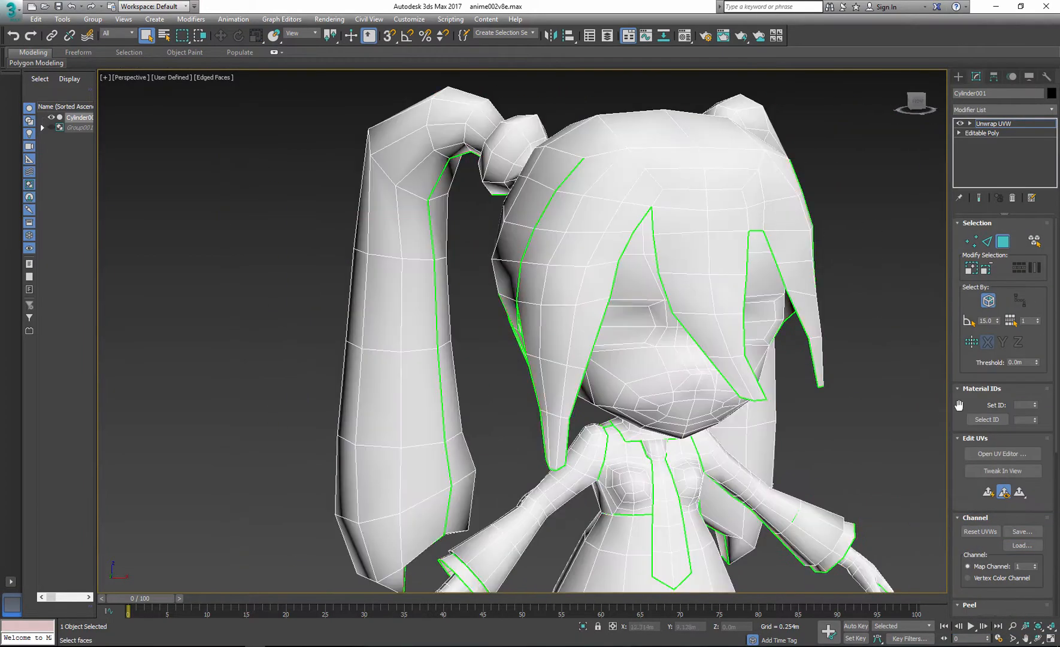
Pelt-map the selected head faces in the UV editor, then relax and stop relaxing.
click(1002, 453)
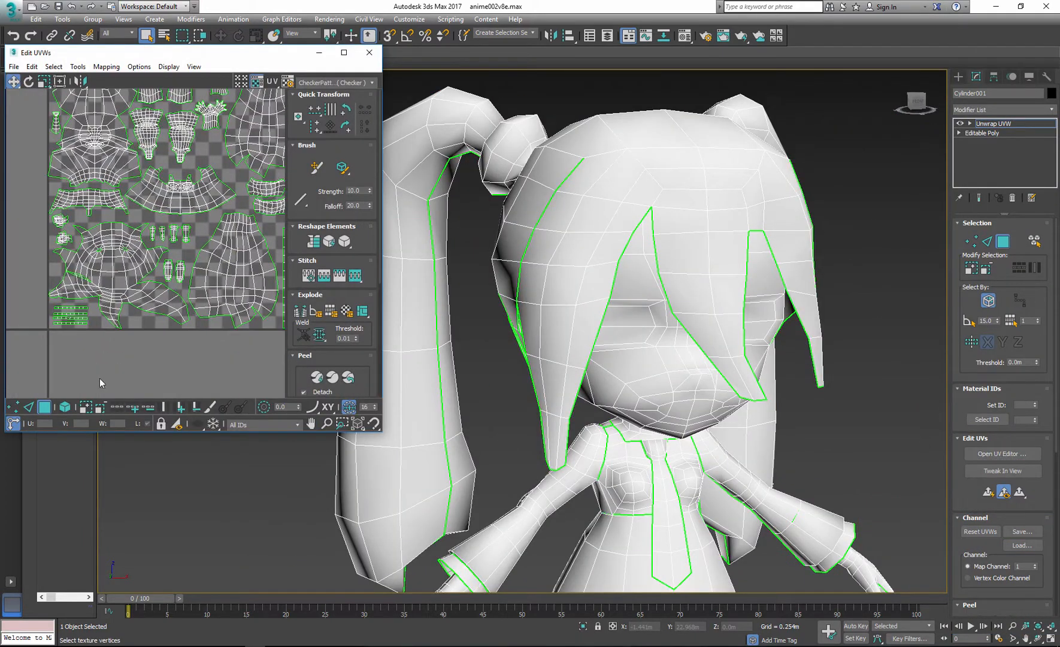
click(129, 285)
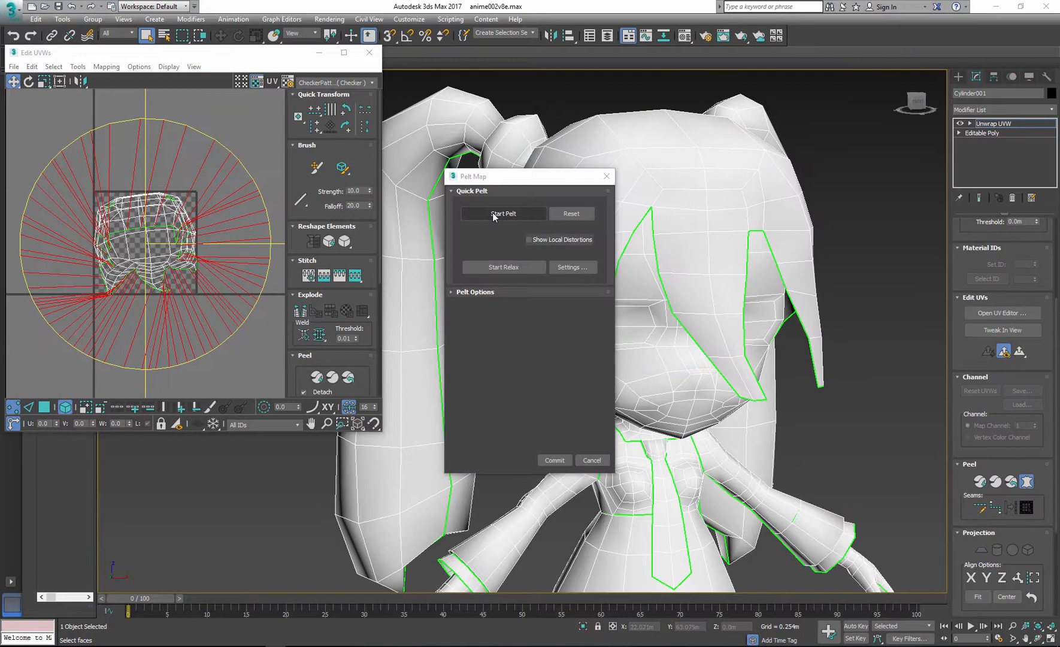
click(503, 267)
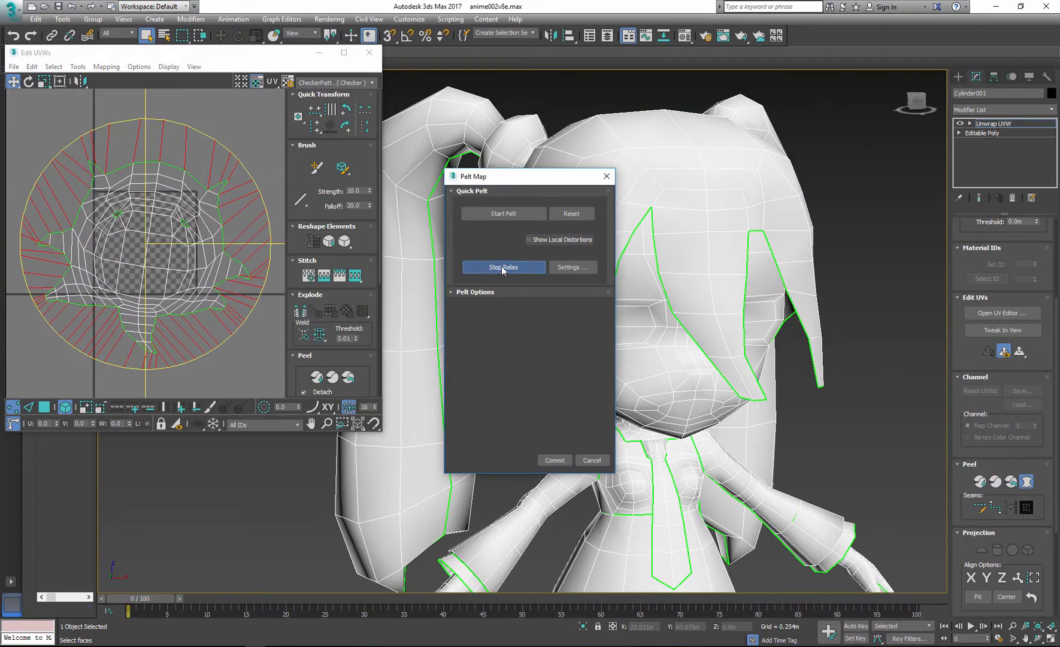
click(554, 459)
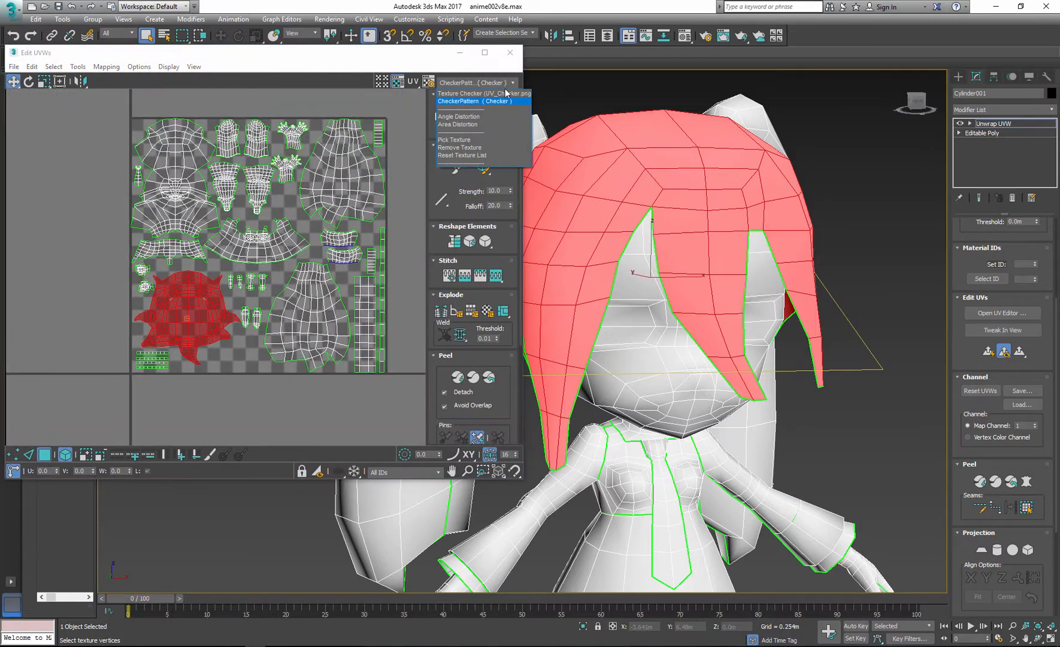
Preview the numbered Texture Checker on the mesh, then revert to CheckerPattern.
click(476, 93)
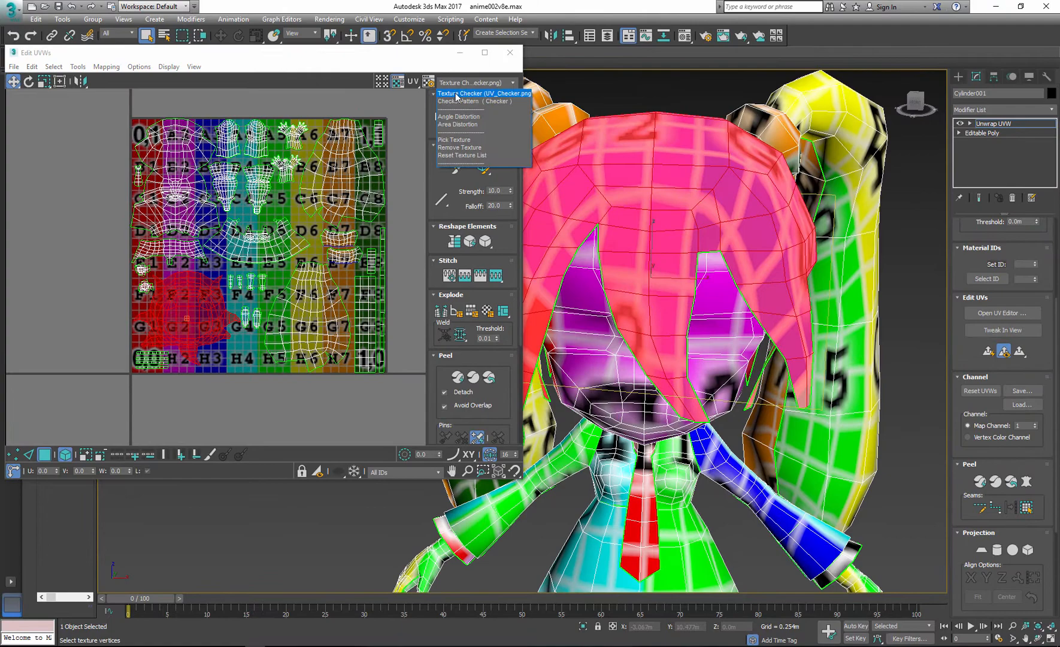
click(484, 101)
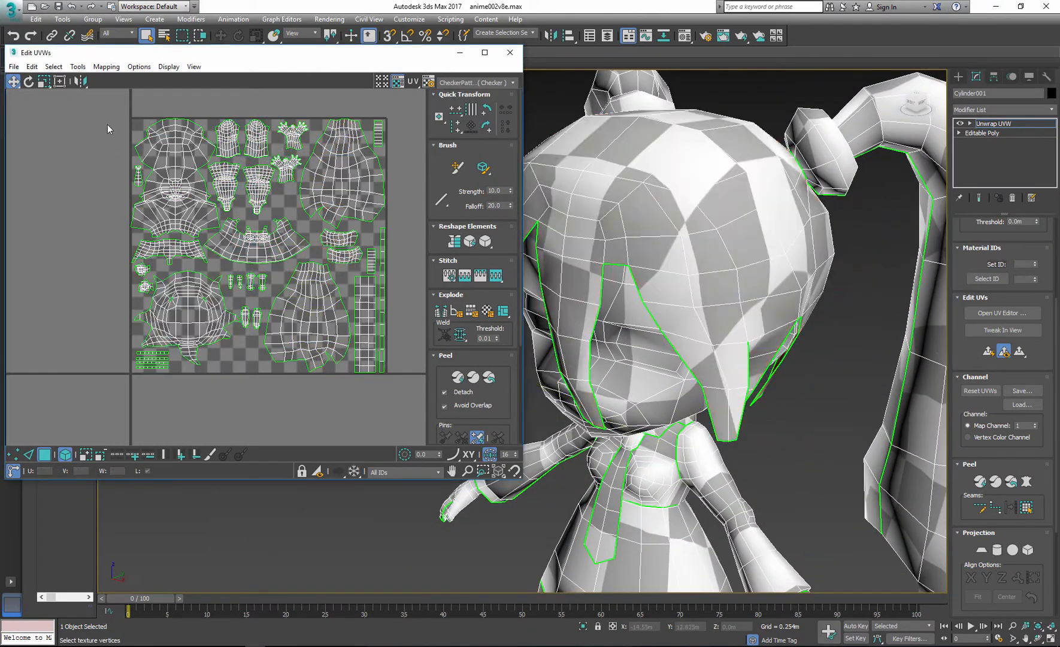
Open Render UVW Template, set width and height to 2048, and render.
click(77, 66)
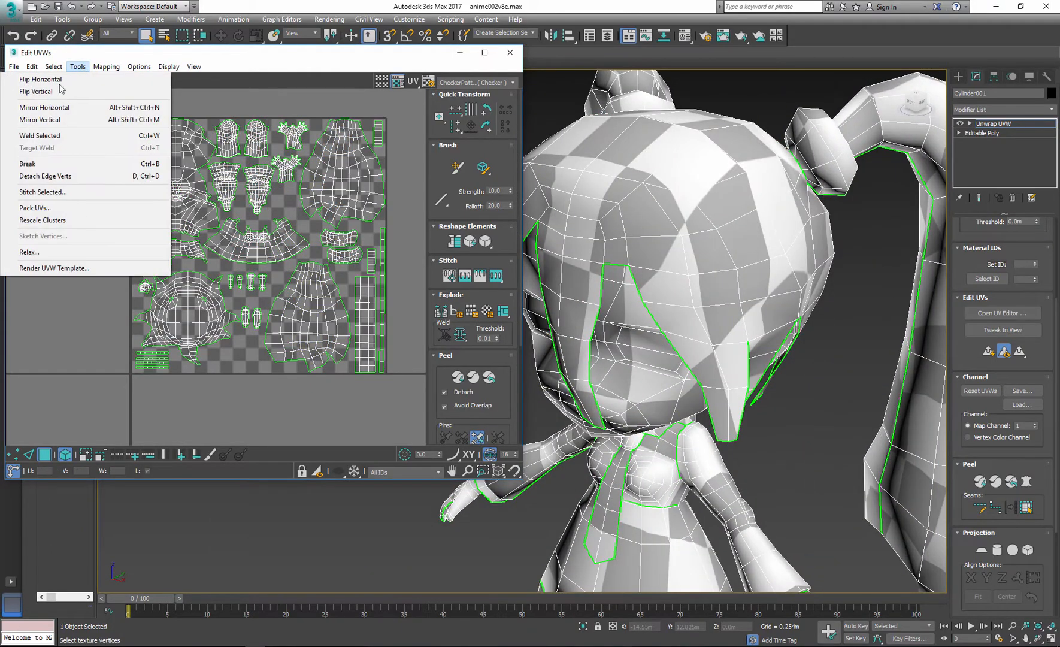
click(54, 268)
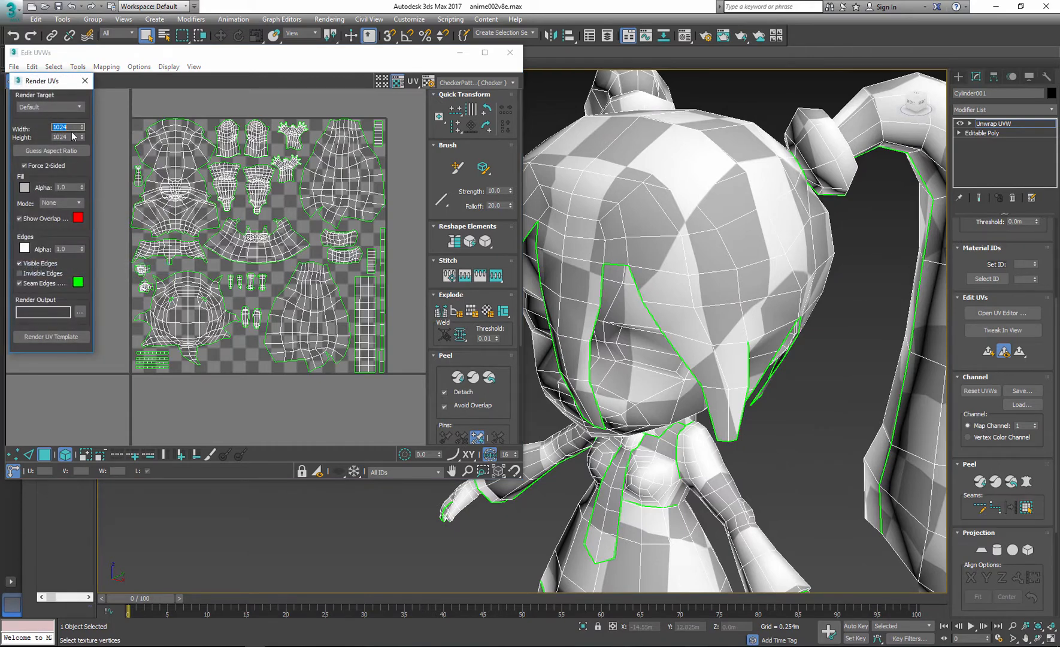
text(2048)
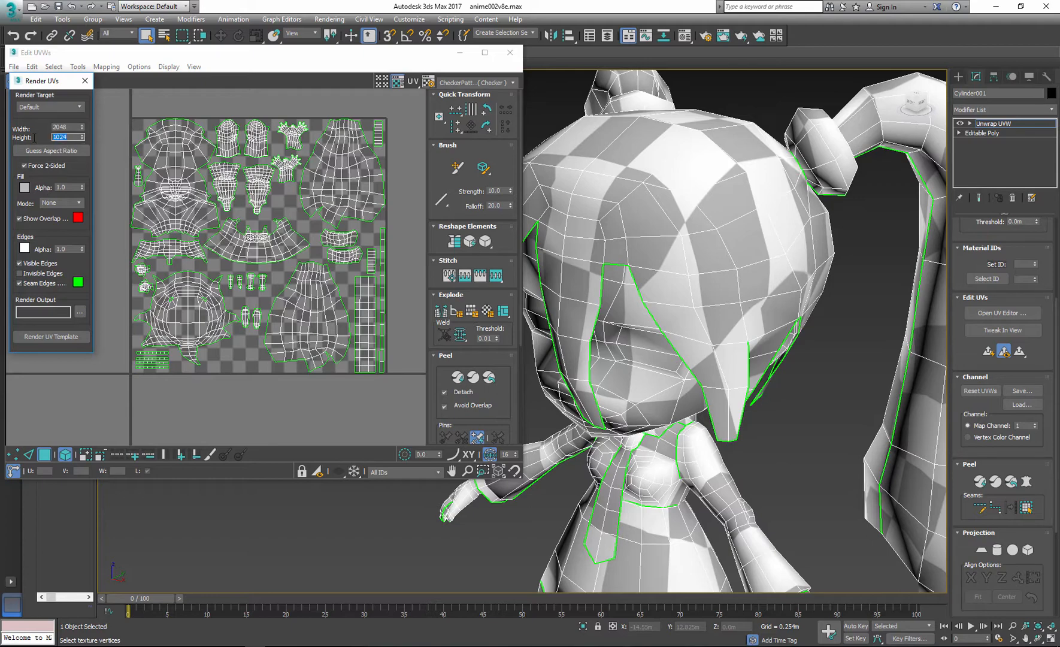
text(2048)
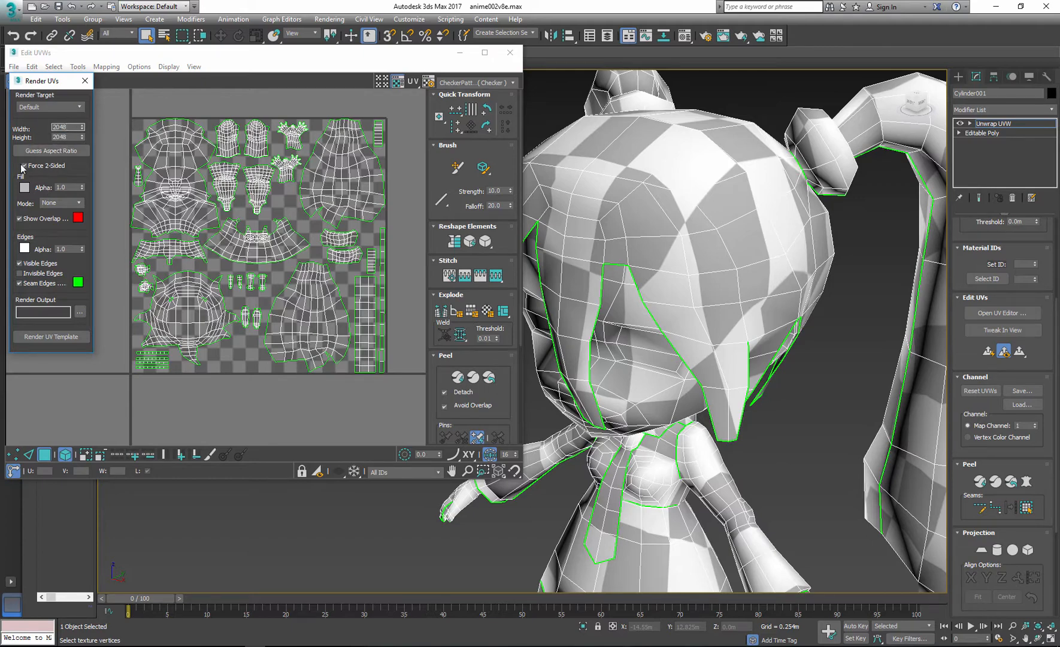
click(51, 336)
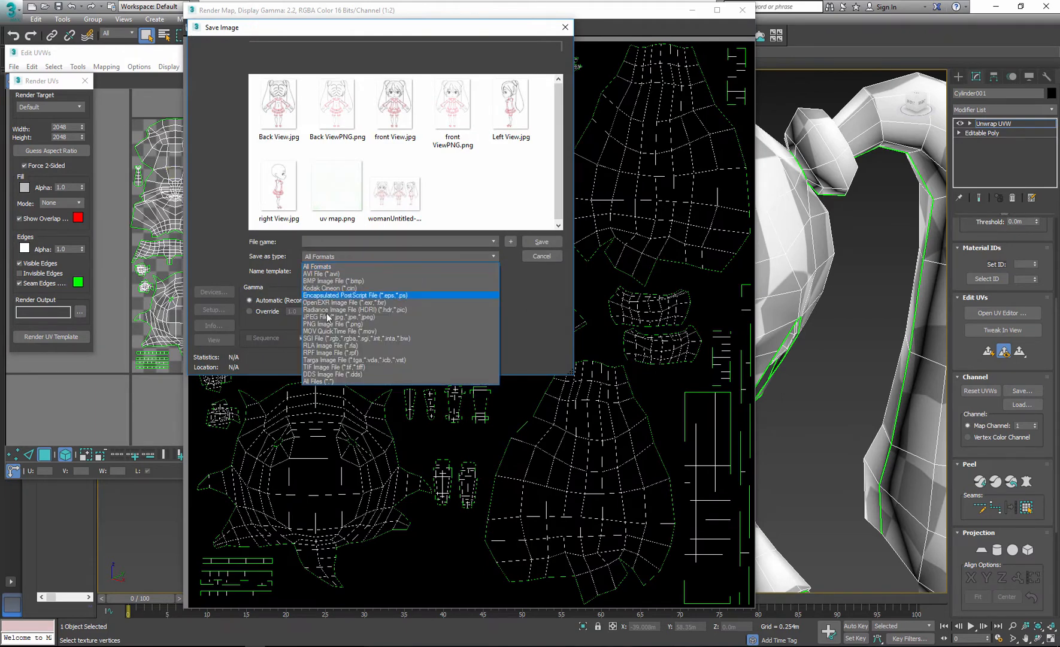
Save the rendered template as PNG over uv map.png and close the render window.
click(332, 324)
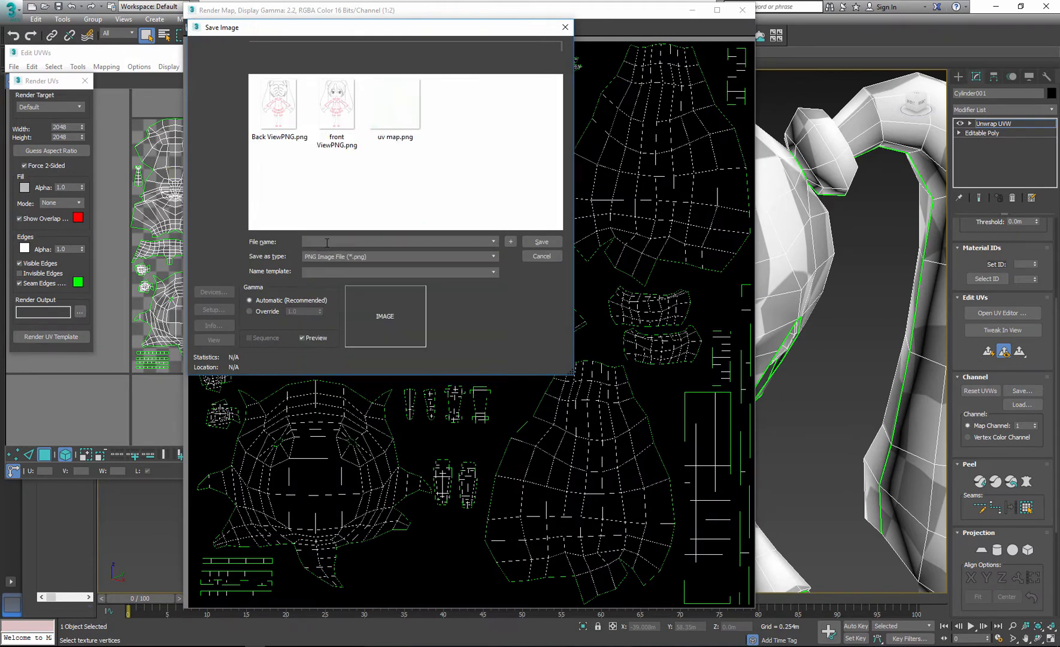
click(541, 241)
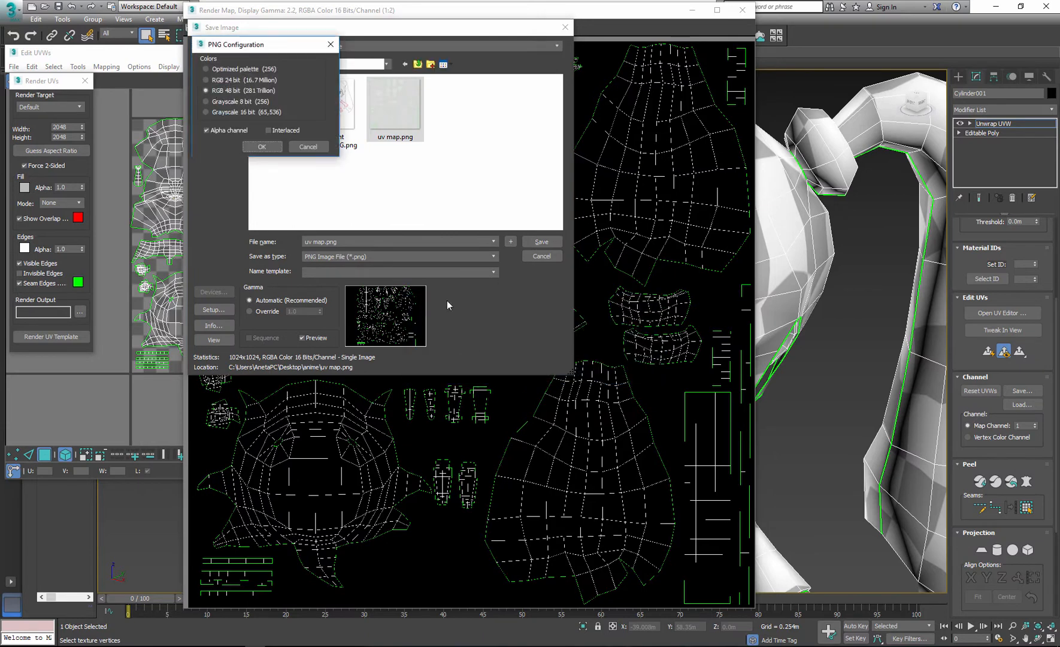
click(261, 146)
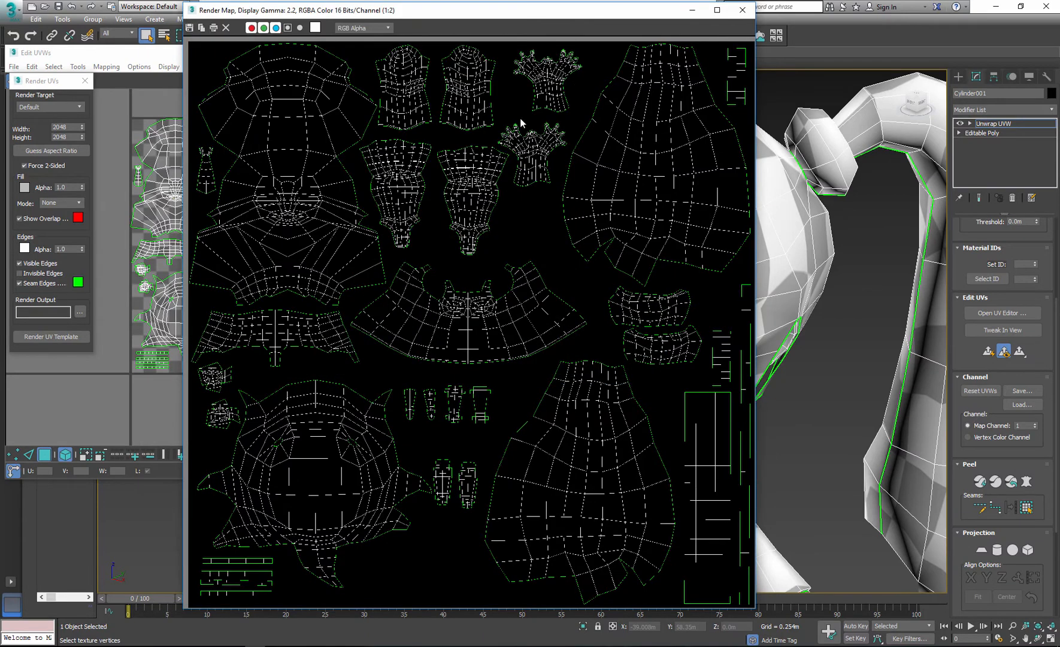
mouse_move(739, 11)
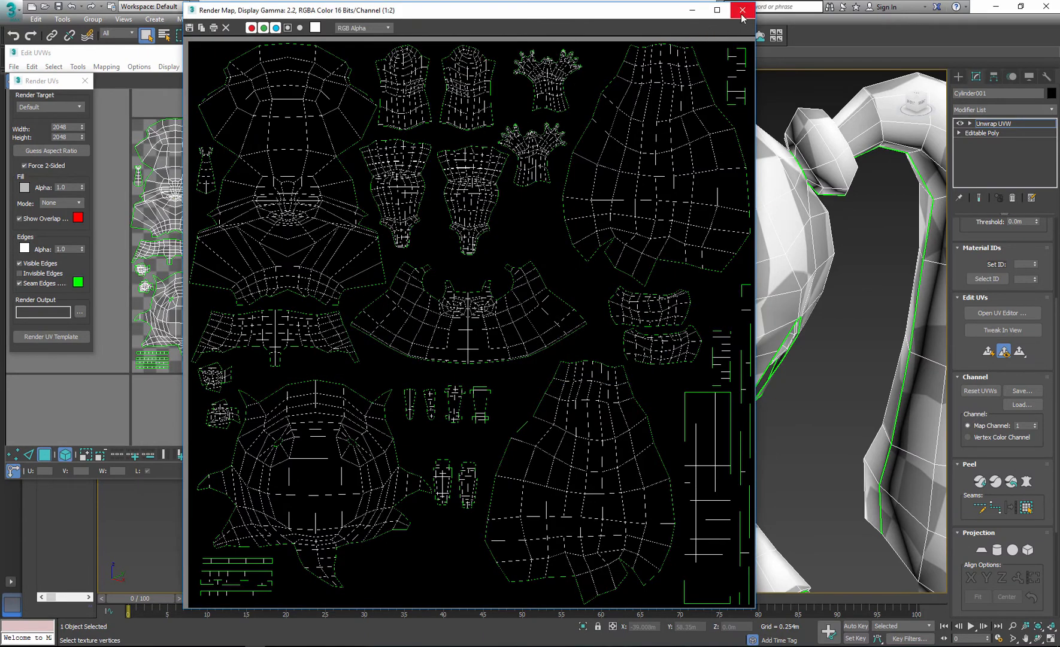
click(738, 11)
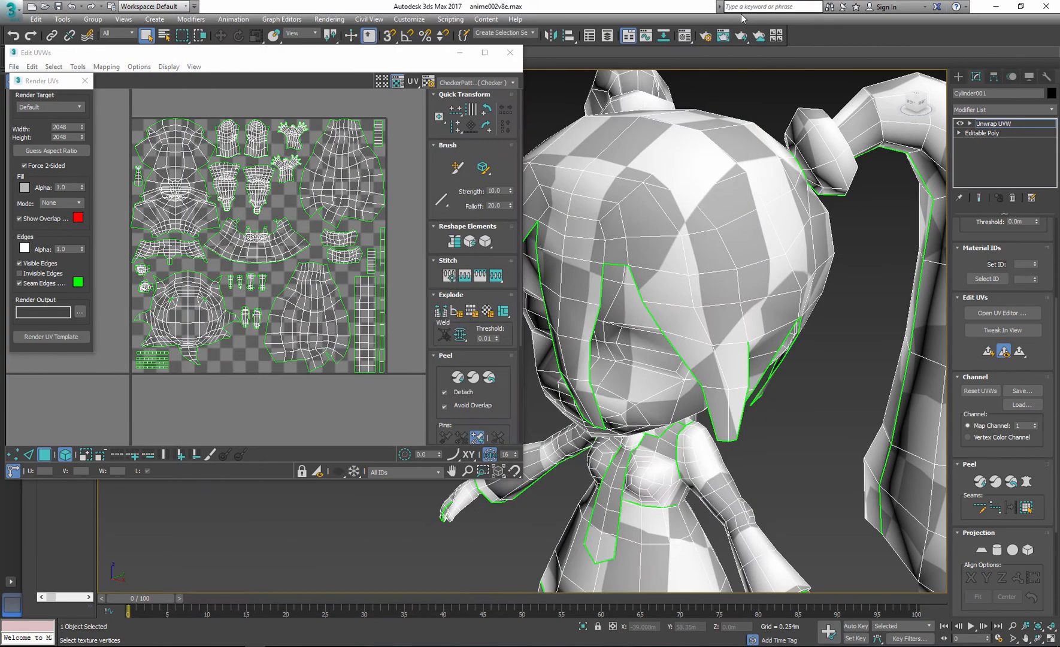